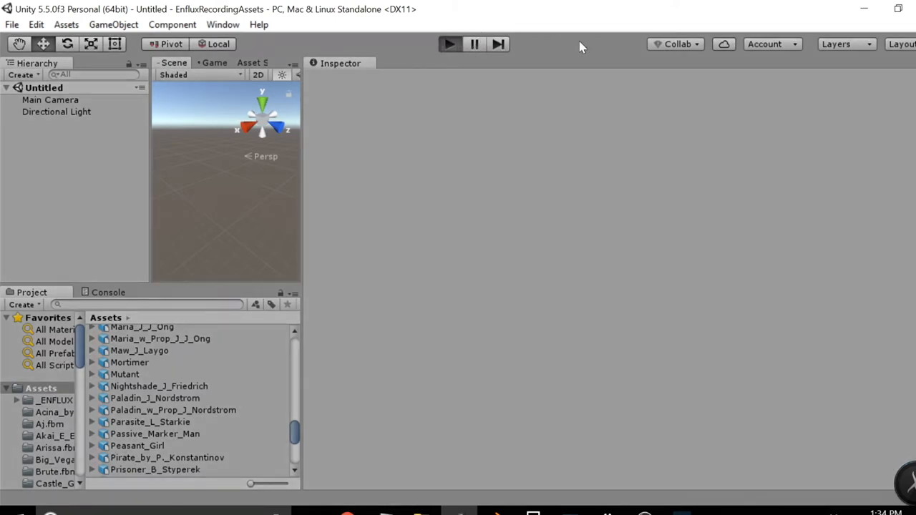
Step: Enter Play mode on the empty Untitled scene
{"action": "left_click", "coordinate": [450, 43]}
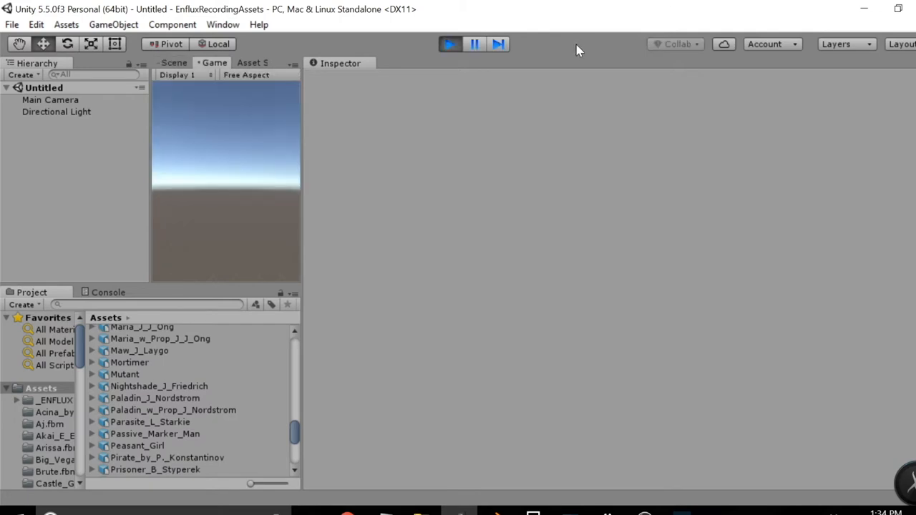
{"action": "mouse_move", "coordinate": [304, 373]}
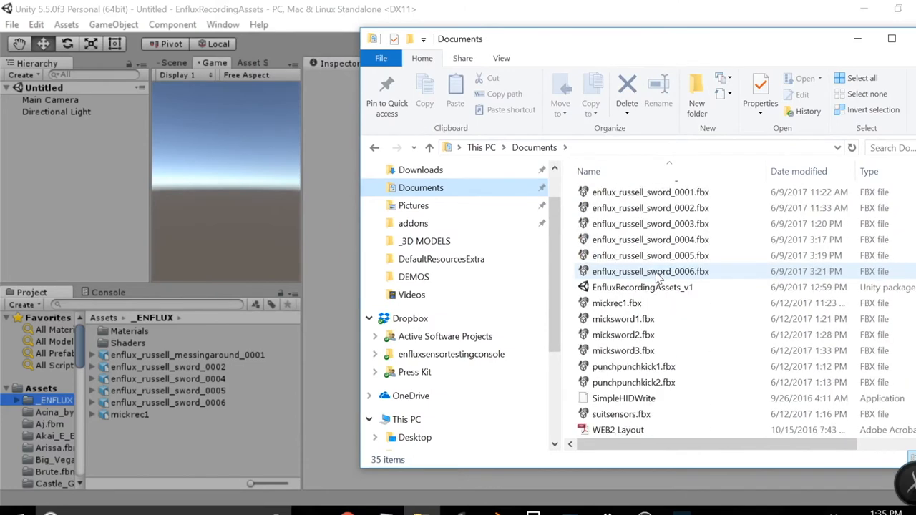
Step: Select the punchpunchkick and other FBX recordings and drag them into the _ENFLUX folder
{"action": "scroll", "scroll_direction": "down", "scroll_amount": 3}
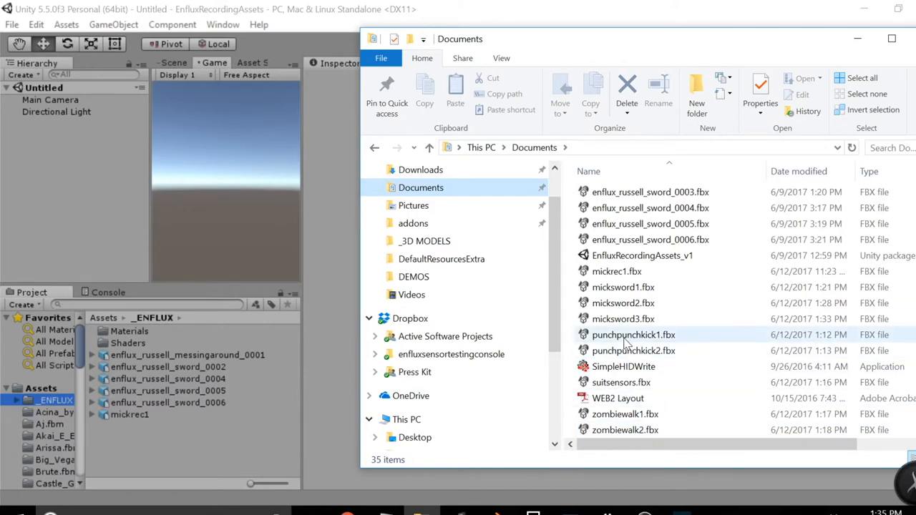
{"action": "left_click", "coordinate": [634, 351]}
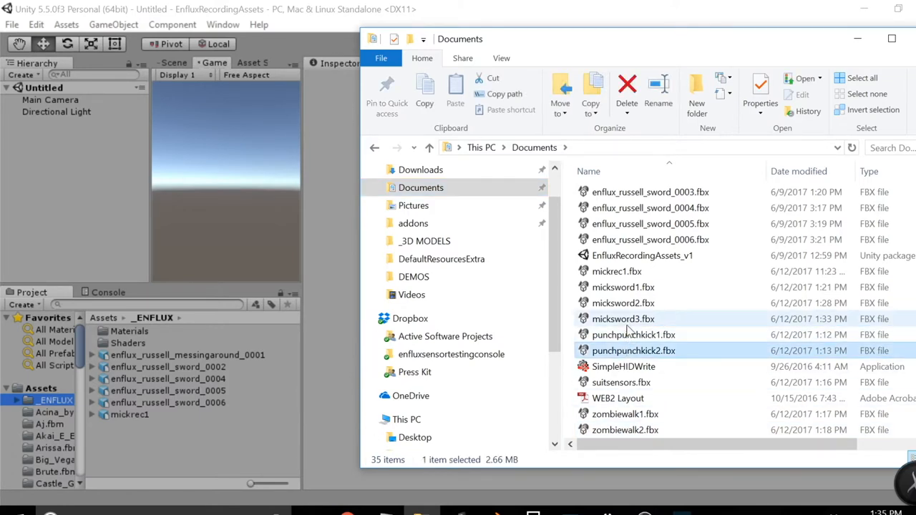
{"action": "mouse_move", "coordinate": [626, 334]}
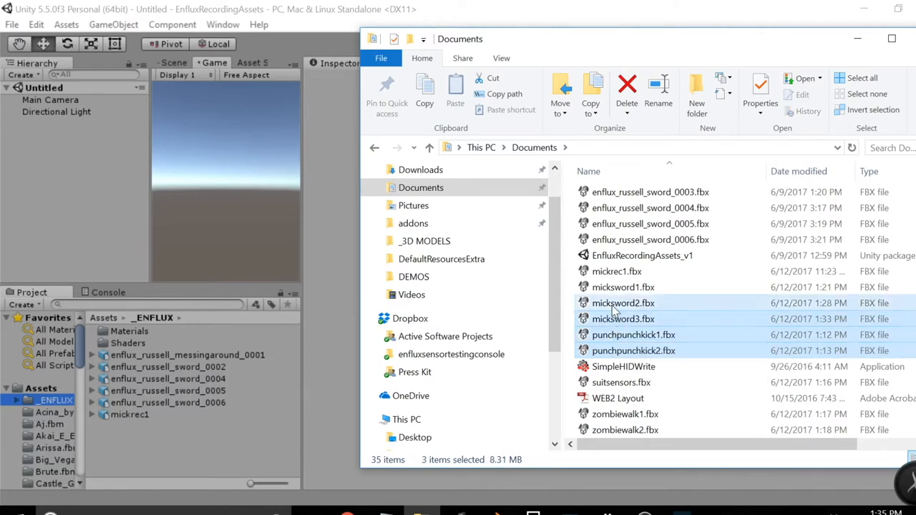
{"action": "left_click", "coordinate": [623, 287]}
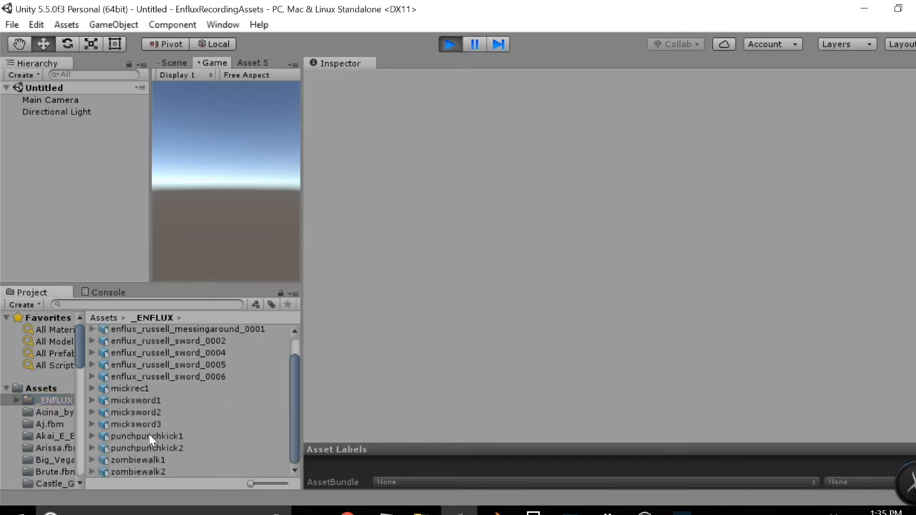
Step: Show punchpunchkick1's Rig import settings in the Inspector
{"action": "left_click", "coordinate": [147, 436]}
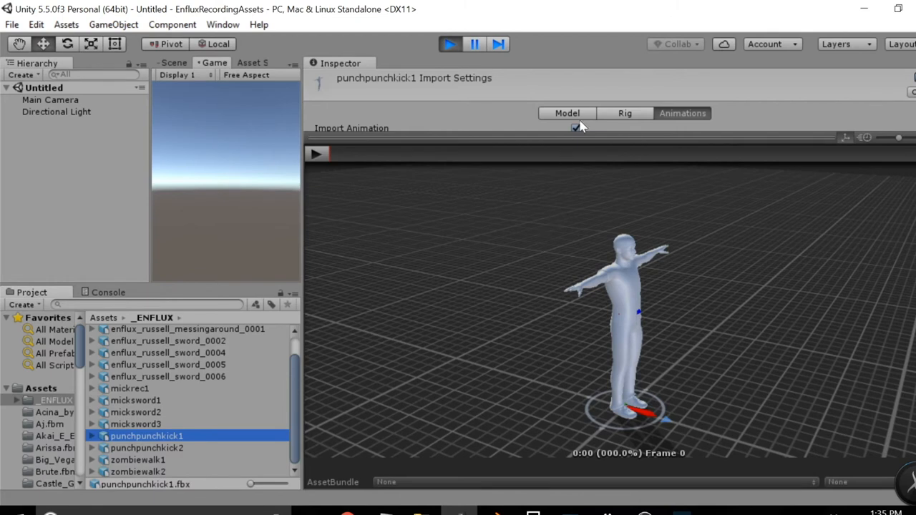
{"action": "left_click", "coordinate": [567, 113]}
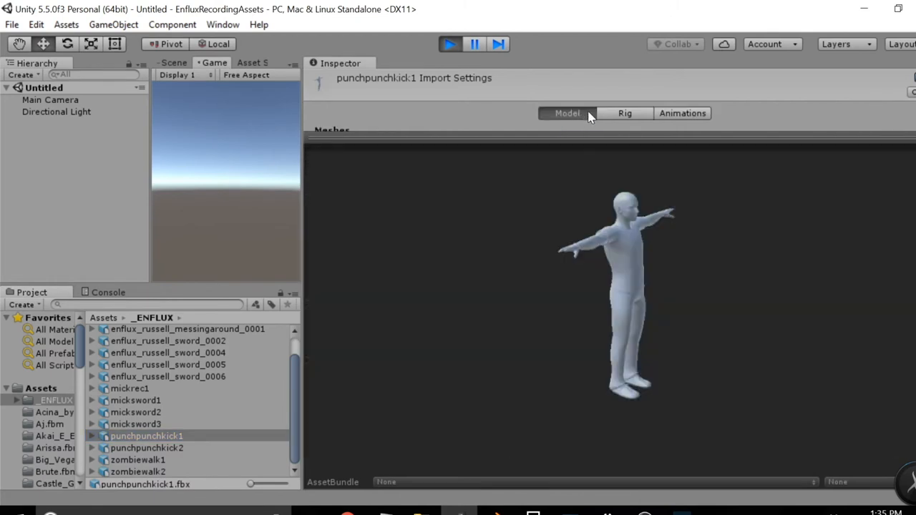
{"action": "left_click", "coordinate": [625, 113]}
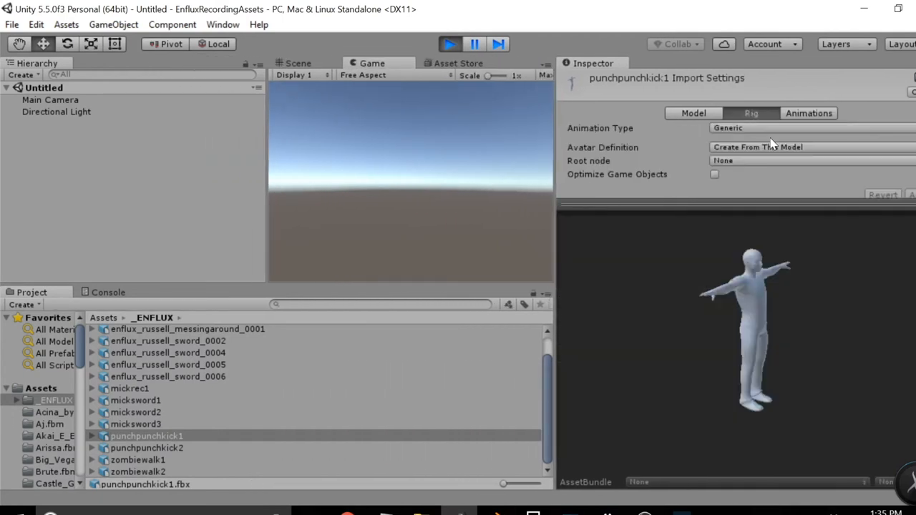
Step: Set punchpunchkick1's Animation Type to Humanoid and view its animation clips
{"action": "left_click", "coordinate": [809, 127]}
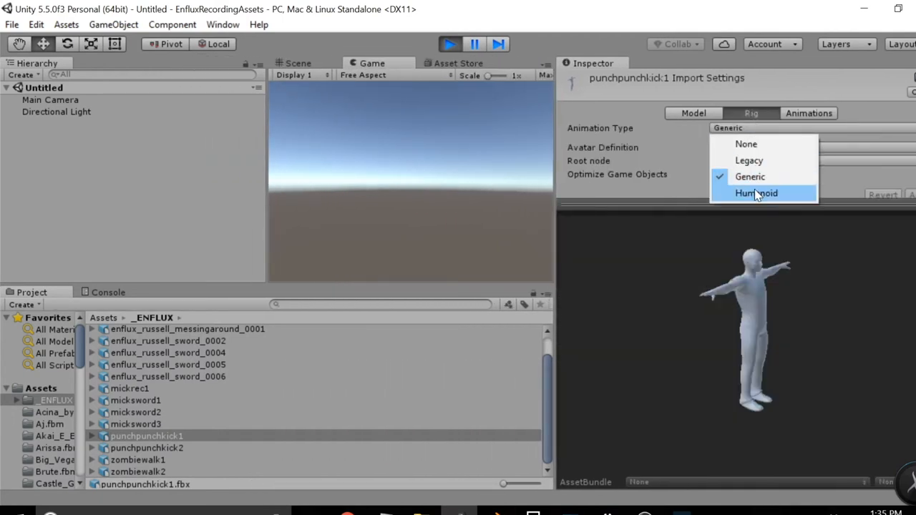
{"action": "left_click", "coordinate": [757, 193]}
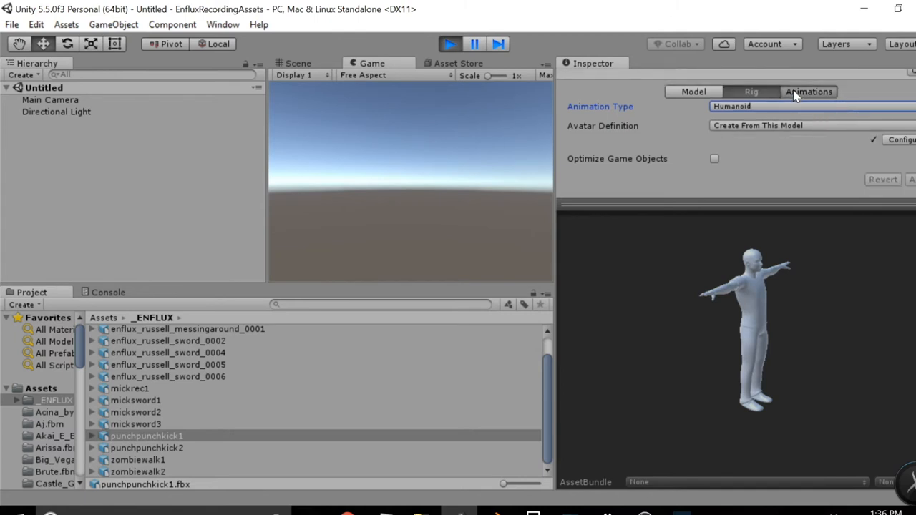
{"action": "left_click", "coordinate": [809, 91]}
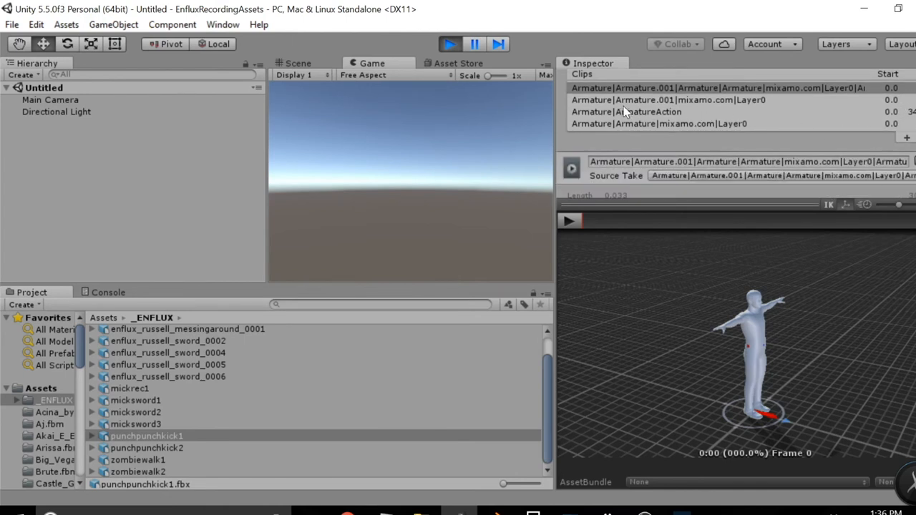
Step: Preview the Armature|ArmatureAction clip and pause it mid-kick
{"action": "left_click", "coordinate": [626, 112]}
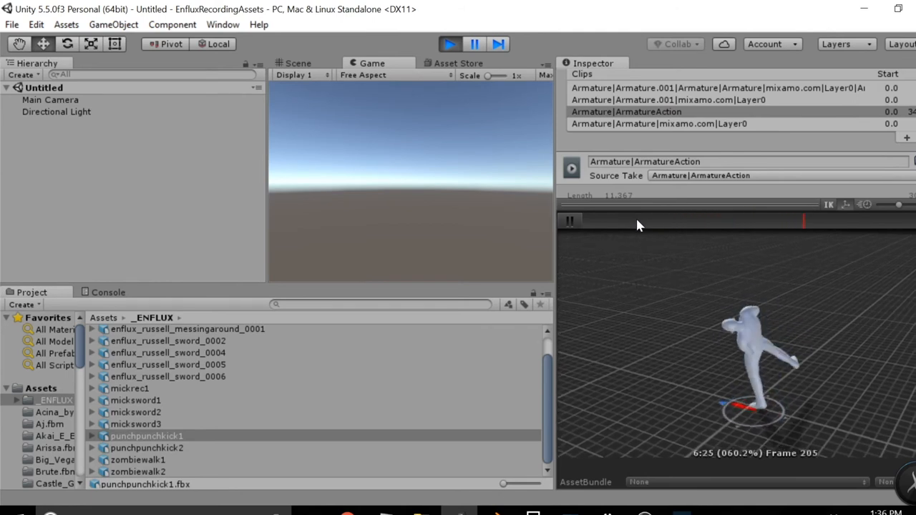
{"action": "left_click", "coordinate": [570, 221]}
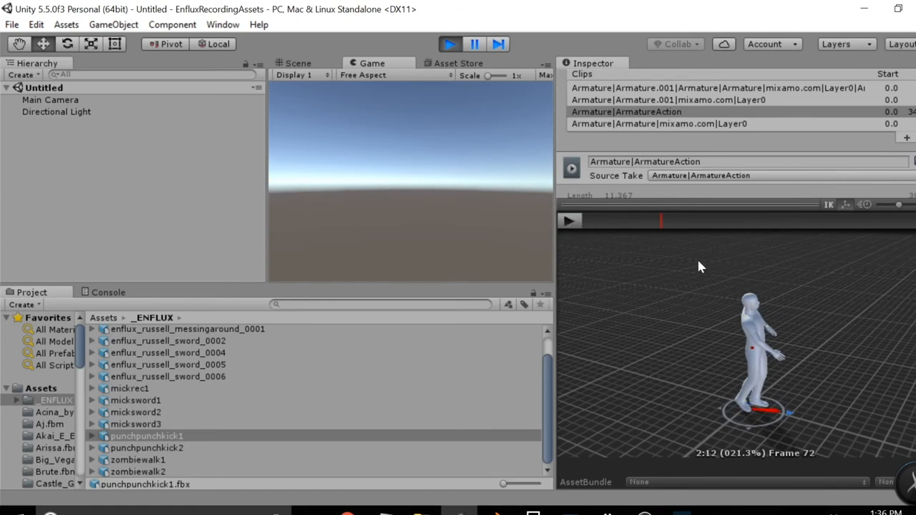
{"action": "mouse_move", "coordinate": [888, 442]}
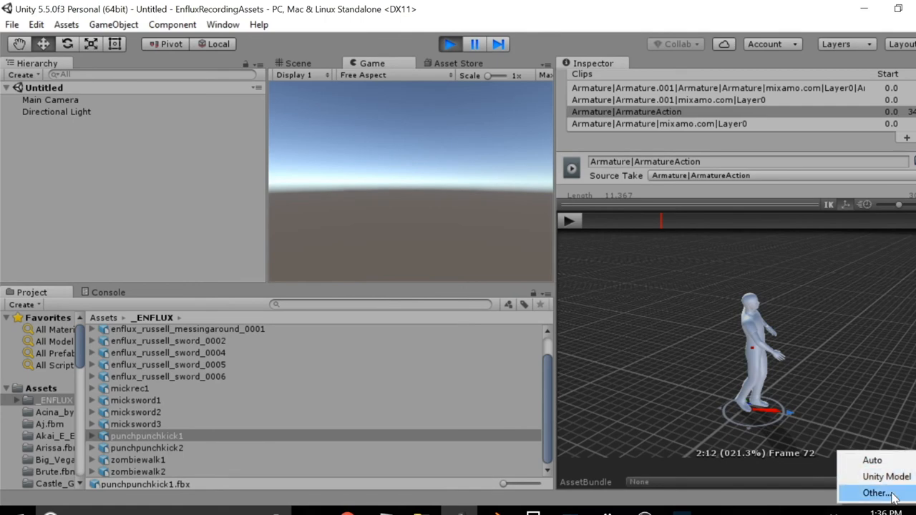
Step: Choose Y_Bot as the preview character through the Other... picker
{"action": "left_click", "coordinate": [879, 494]}
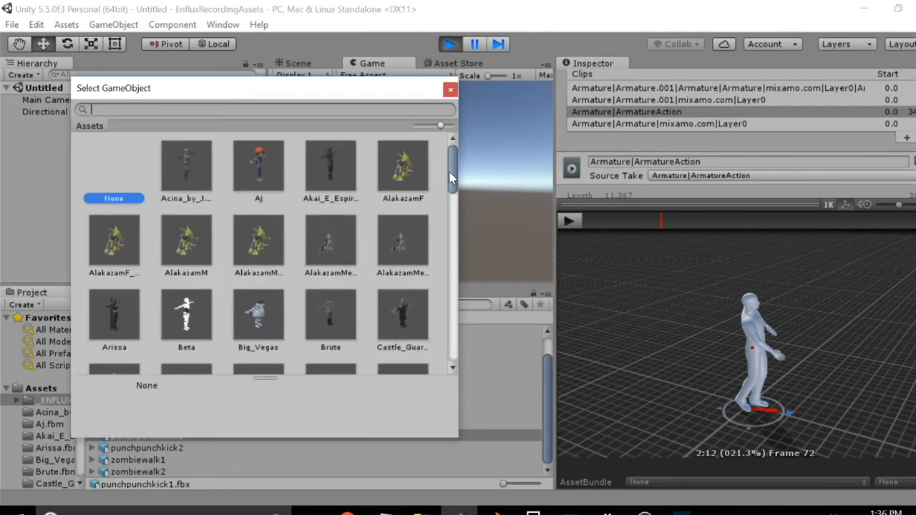
{"action": "scroll", "scroll_direction": "down", "scroll_amount": 3}
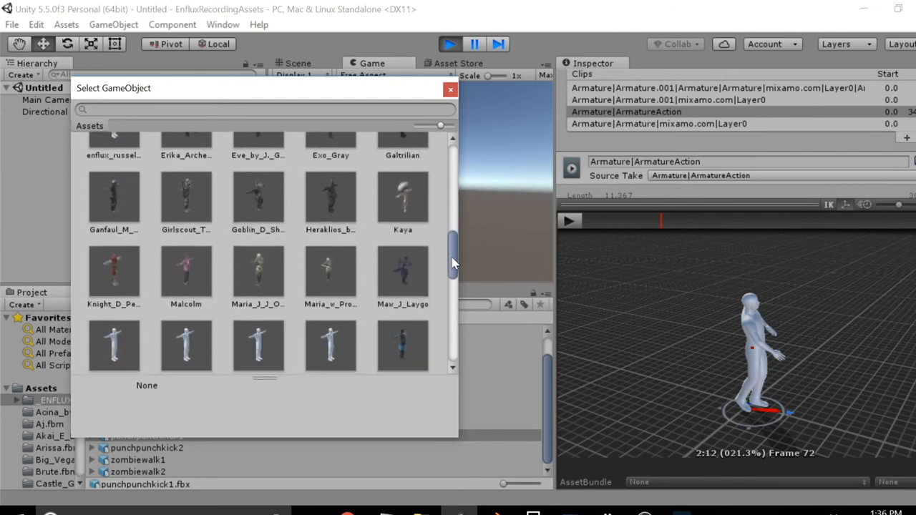
{"action": "scroll", "scroll_direction": "down", "scroll_amount": 3}
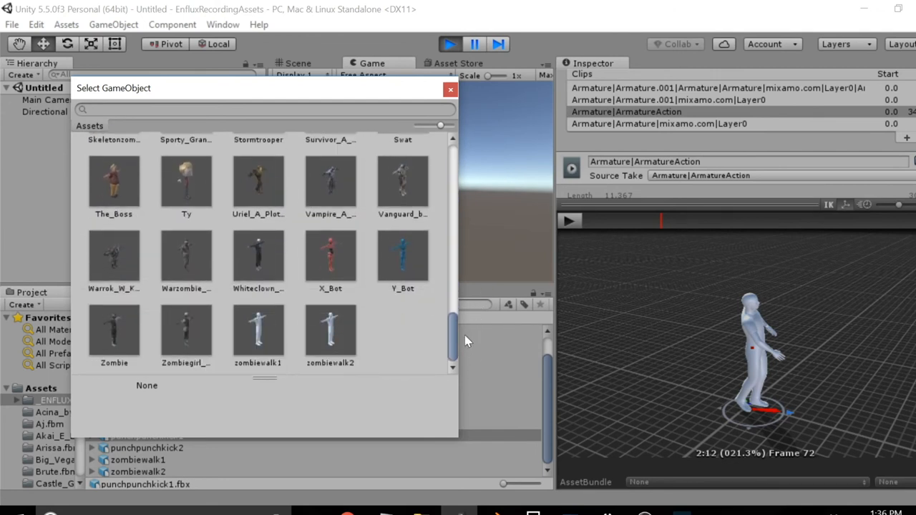
{"action": "mouse_move", "coordinate": [401, 313]}
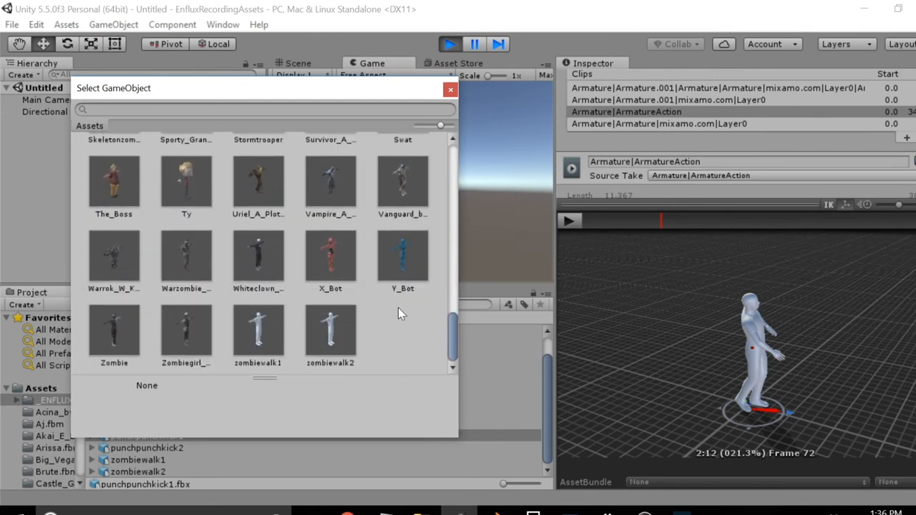
{"action": "left_click", "coordinate": [403, 258]}
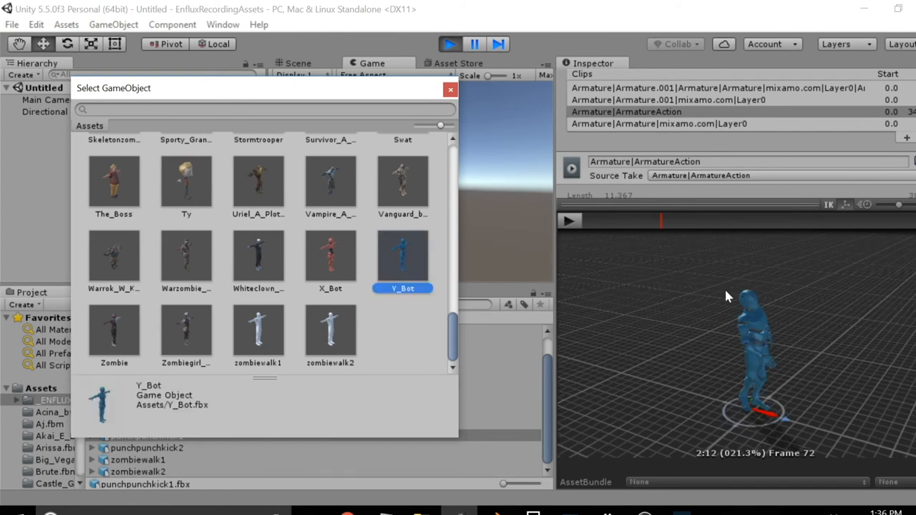
{"action": "left_click", "coordinate": [450, 90]}
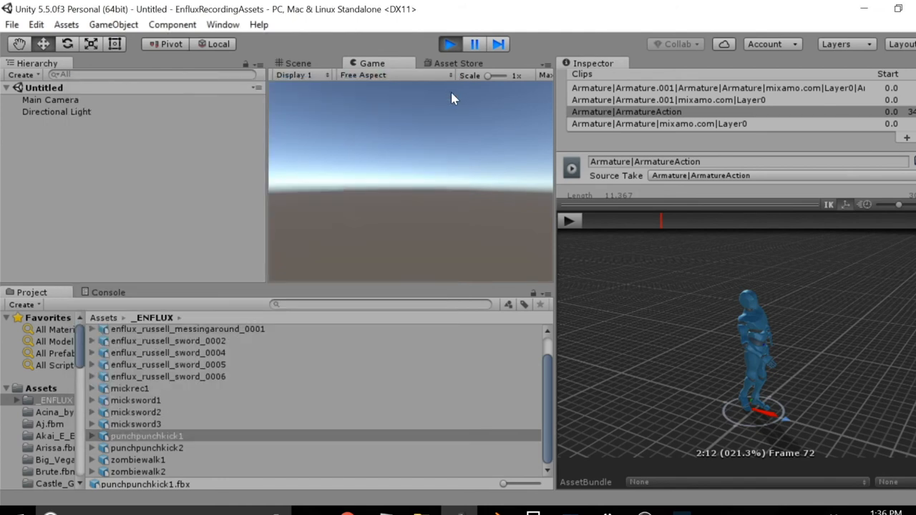